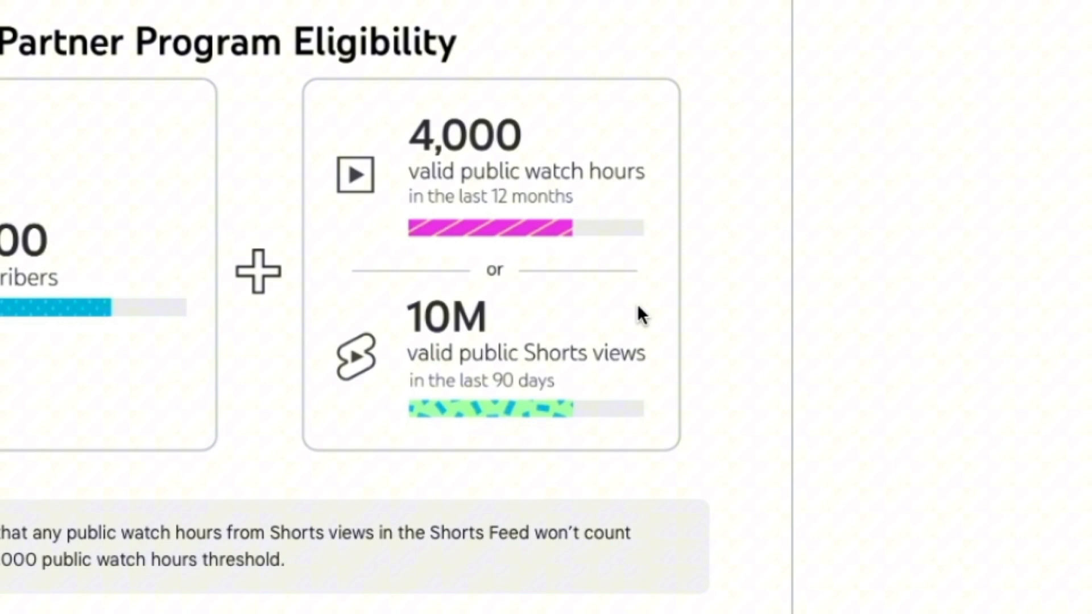
# Browse the Earn page and start the Partner Program application with Apply now
pyautogui.scroll(-3)
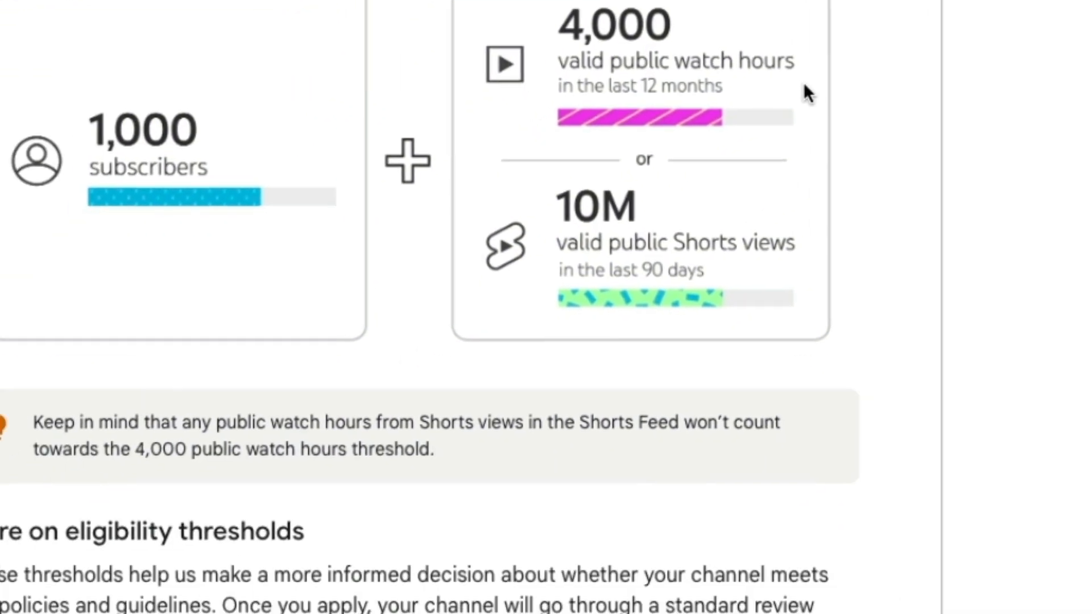
pyautogui.scroll(-3)
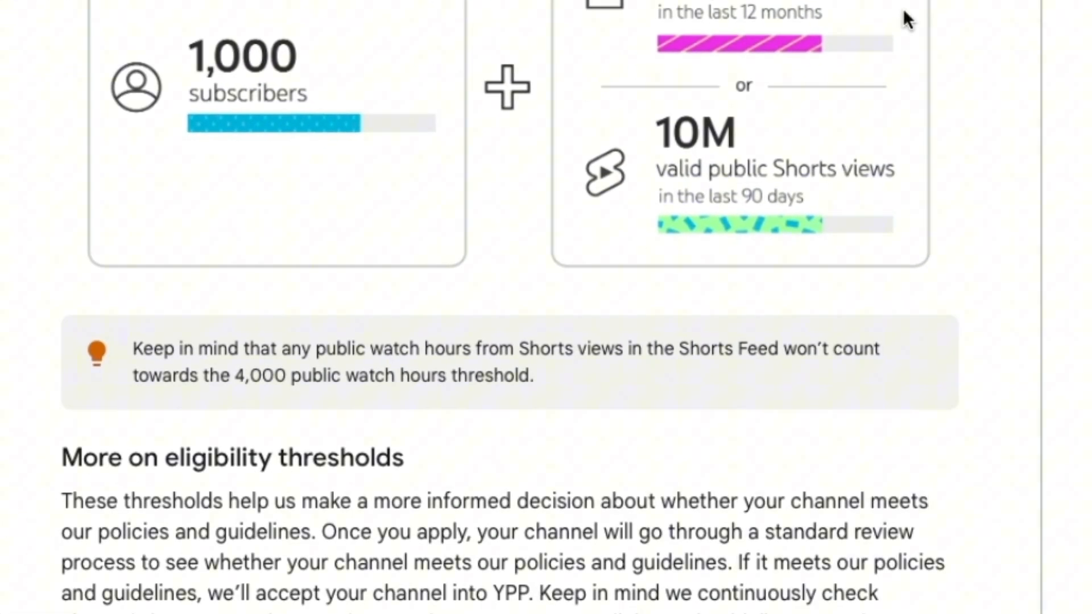
pyautogui.scroll(-3)
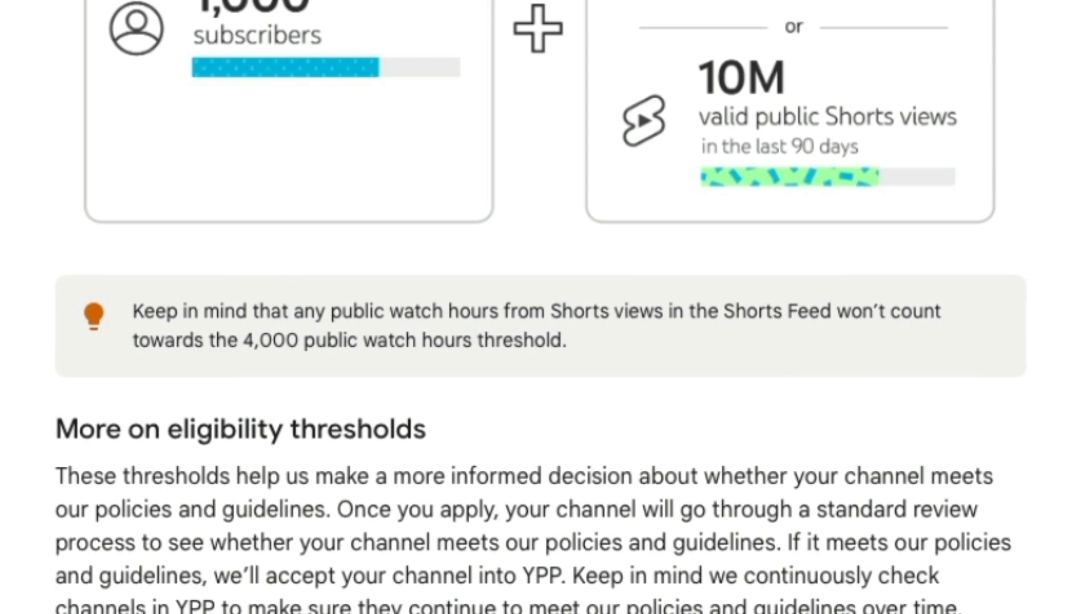
pyautogui.scroll(3)
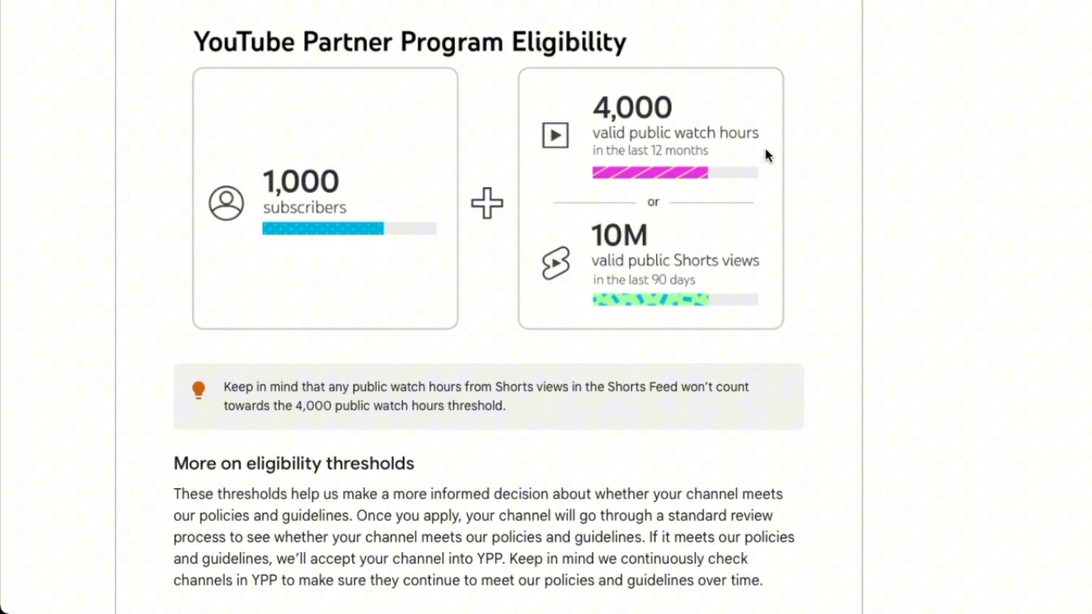
pyautogui.scroll(-3)
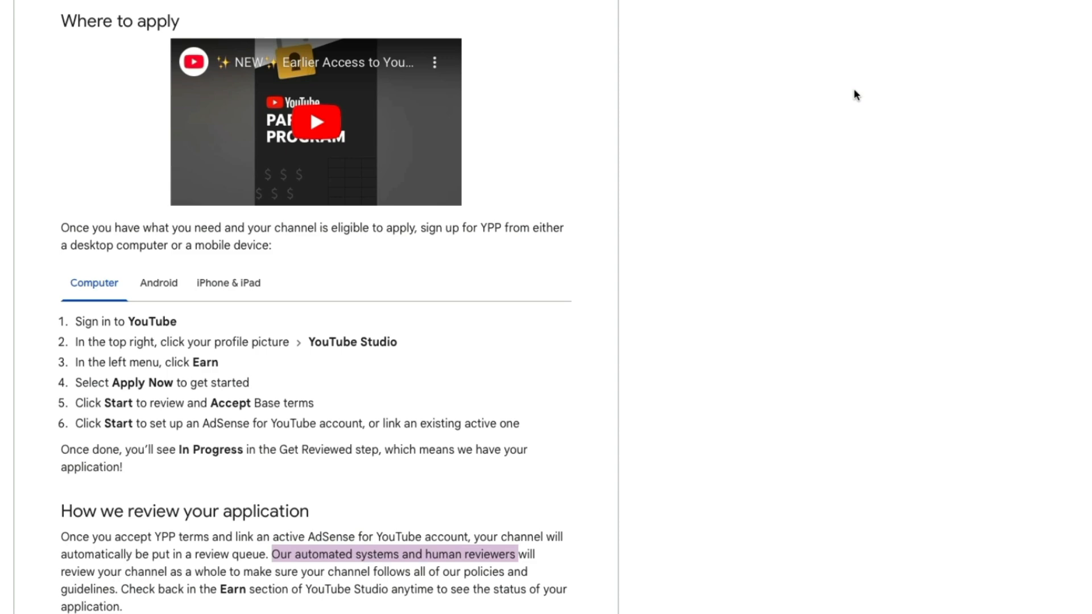
pyautogui.scroll(-3)
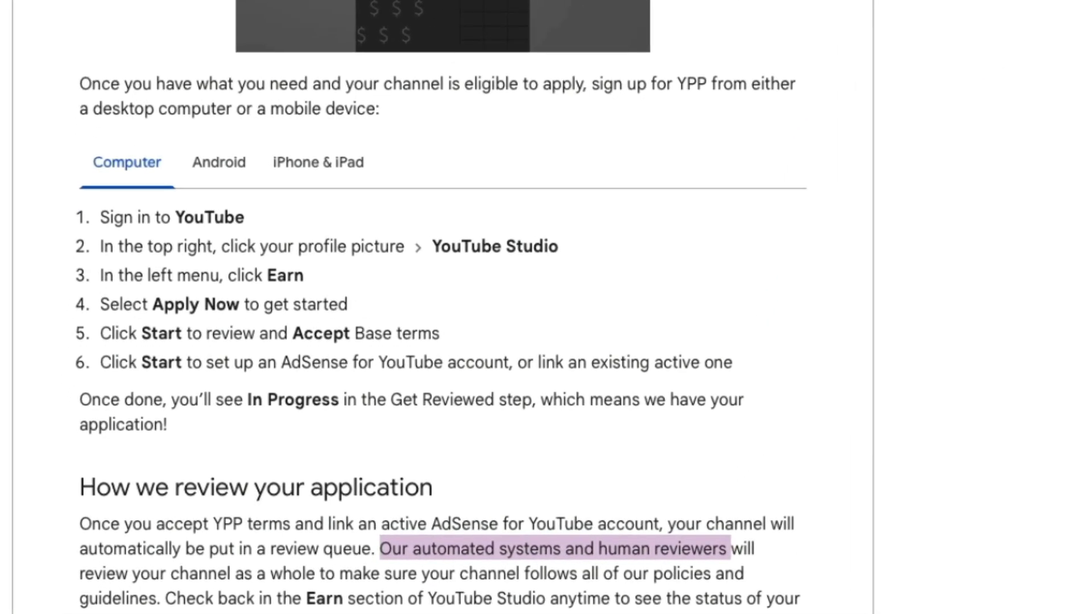
pyautogui.click(370, 12)
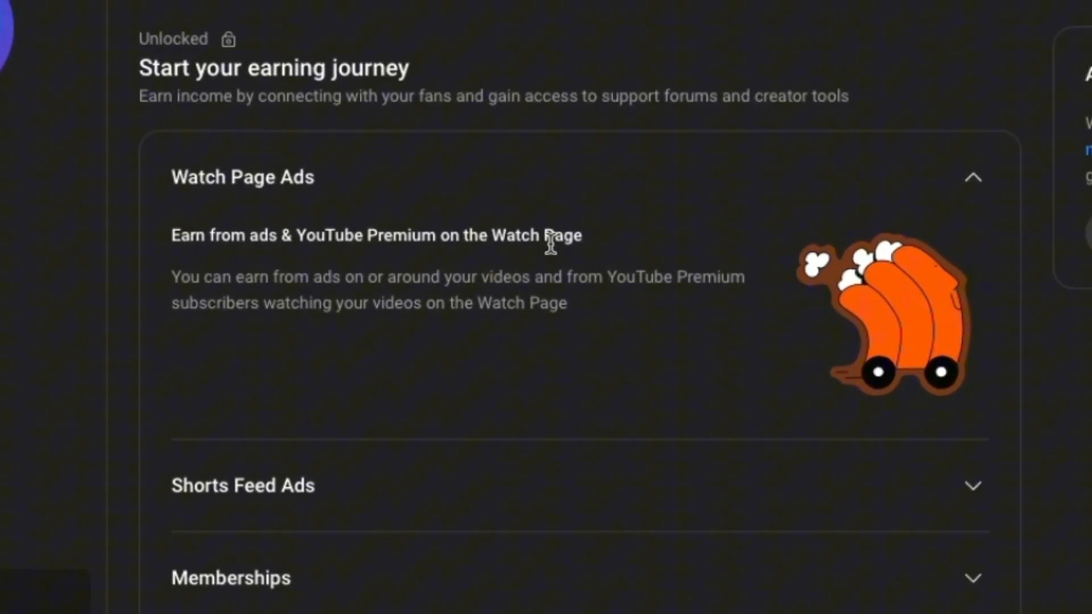
pyautogui.scroll(3)
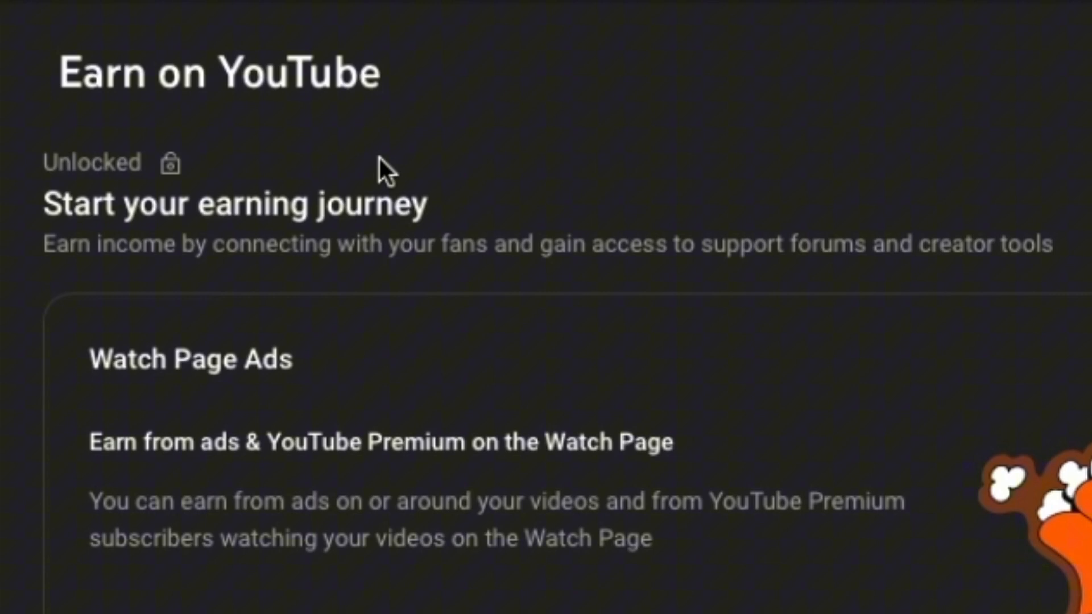
pyautogui.scroll(-3)
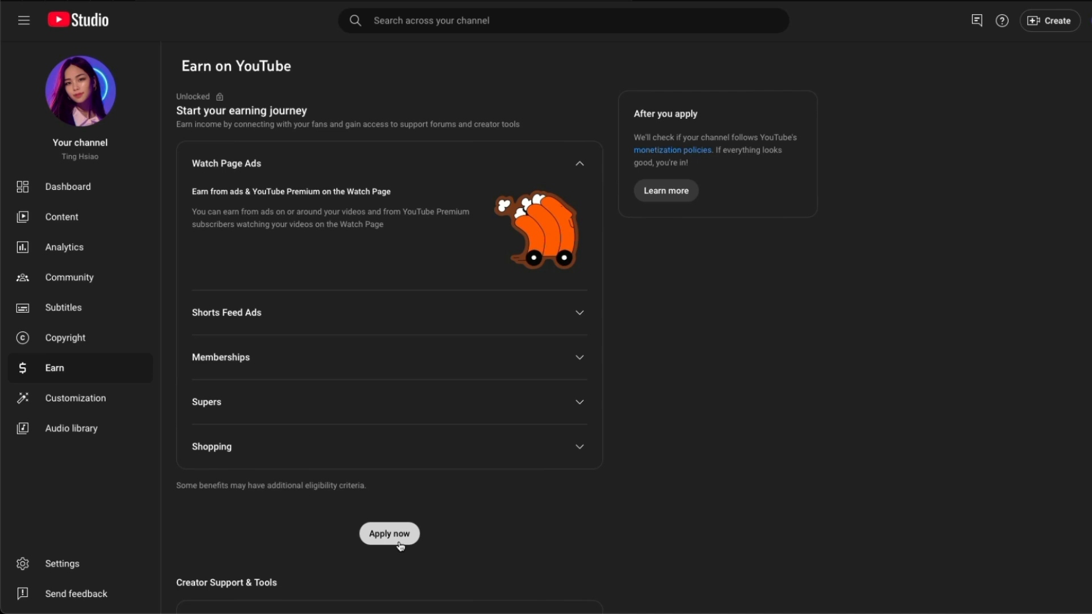
pyautogui.scroll(-3)
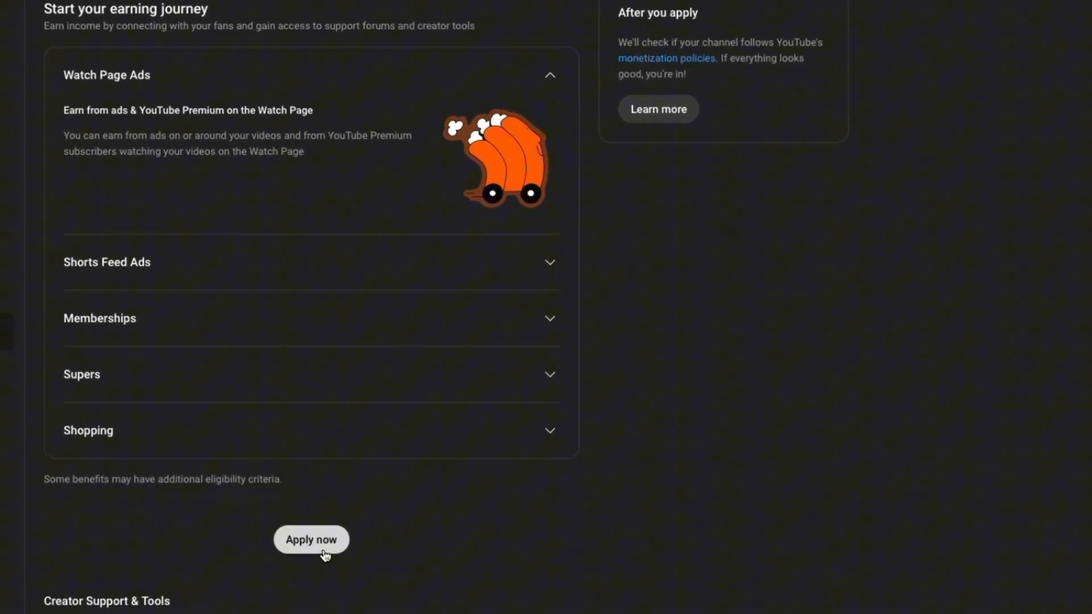
pyautogui.click(311, 540)
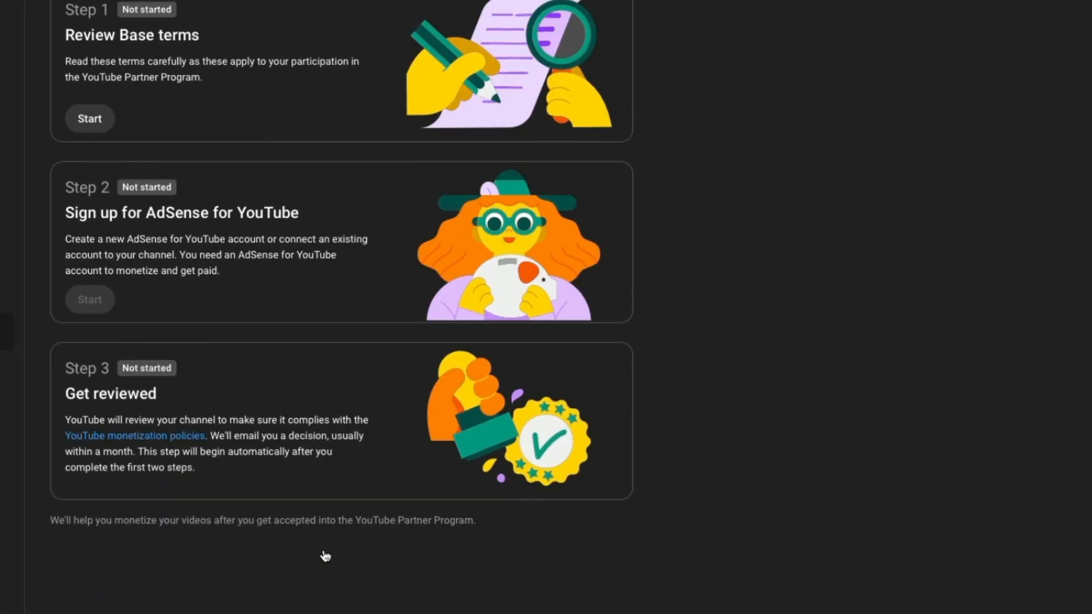
# Review the three application steps and start Step 1: Review Base terms
pyautogui.scroll(3)
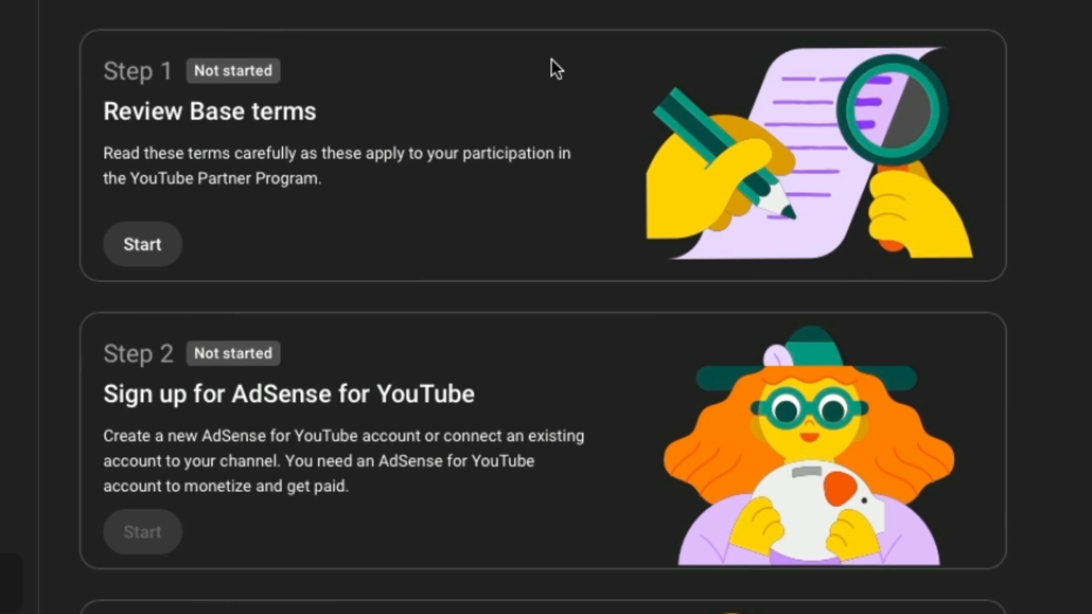
pyautogui.scroll(-3)
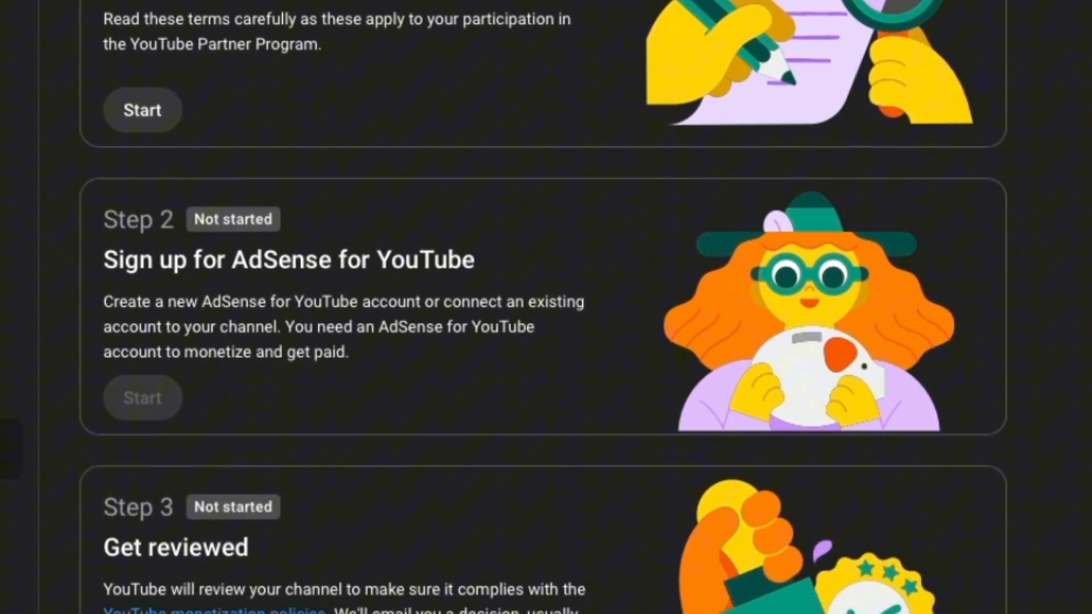
pyautogui.moveTo(550, 204)
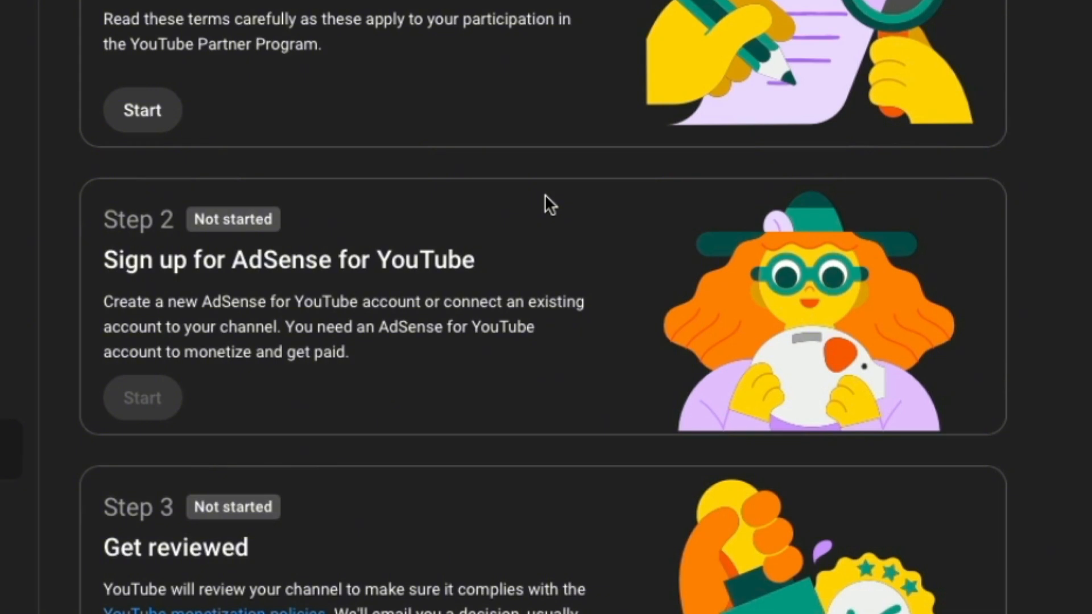
pyautogui.scroll(-3)
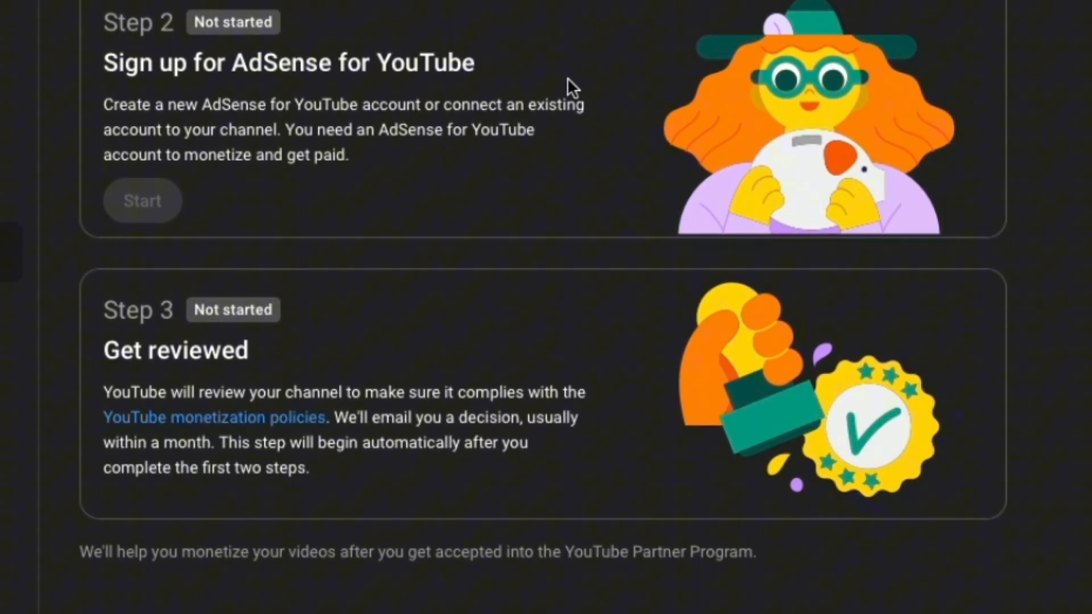
pyautogui.scroll(-3)
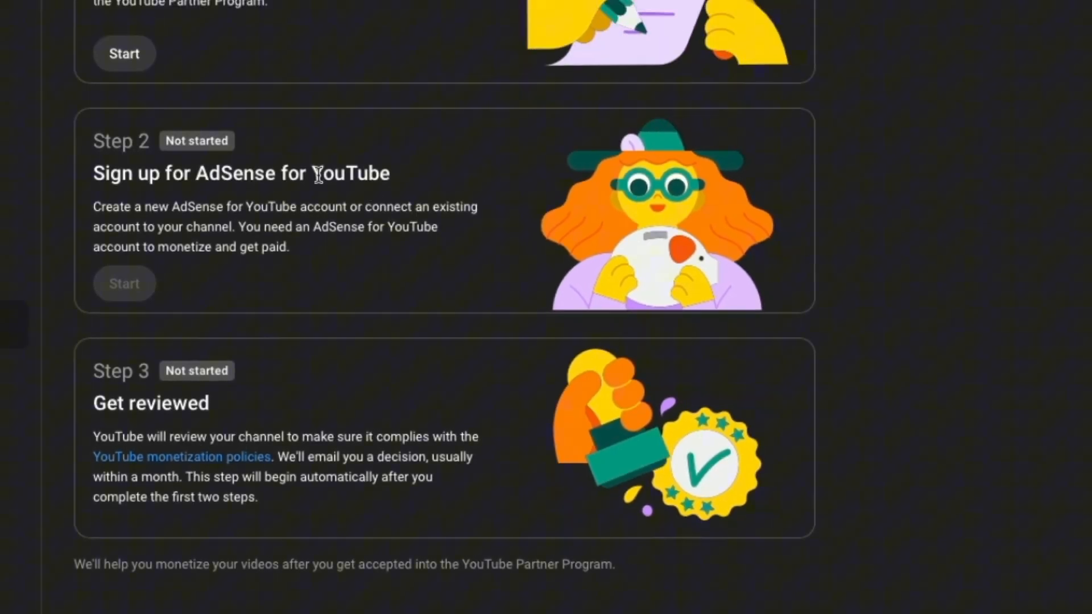
pyautogui.click(107, 202)
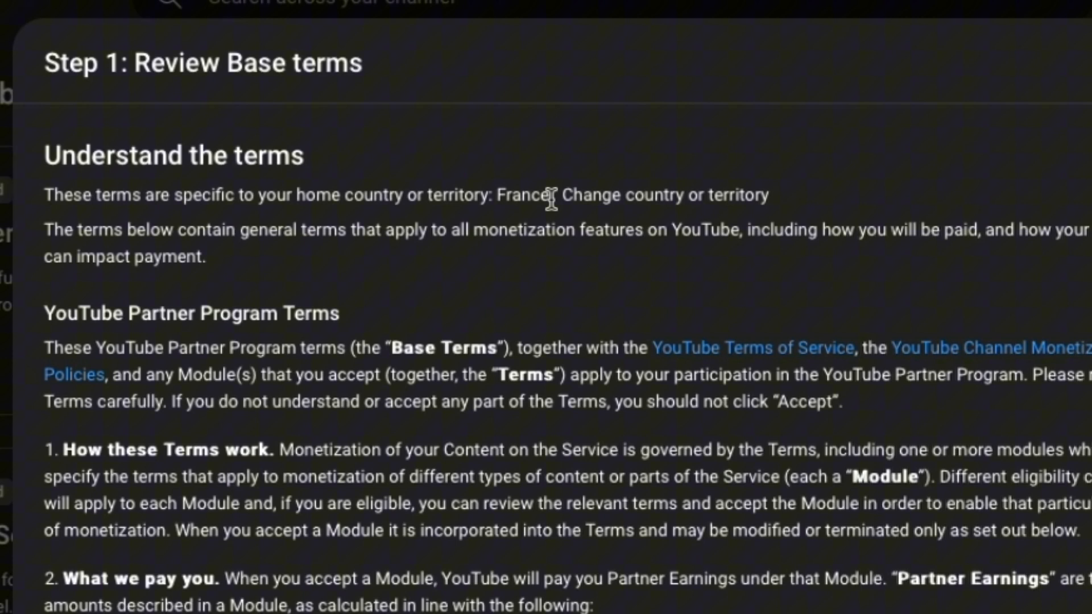
# Read the Base terms, tick 'I accept the Base terms' and confirm Accept terms
pyautogui.doubleClick(521, 194)
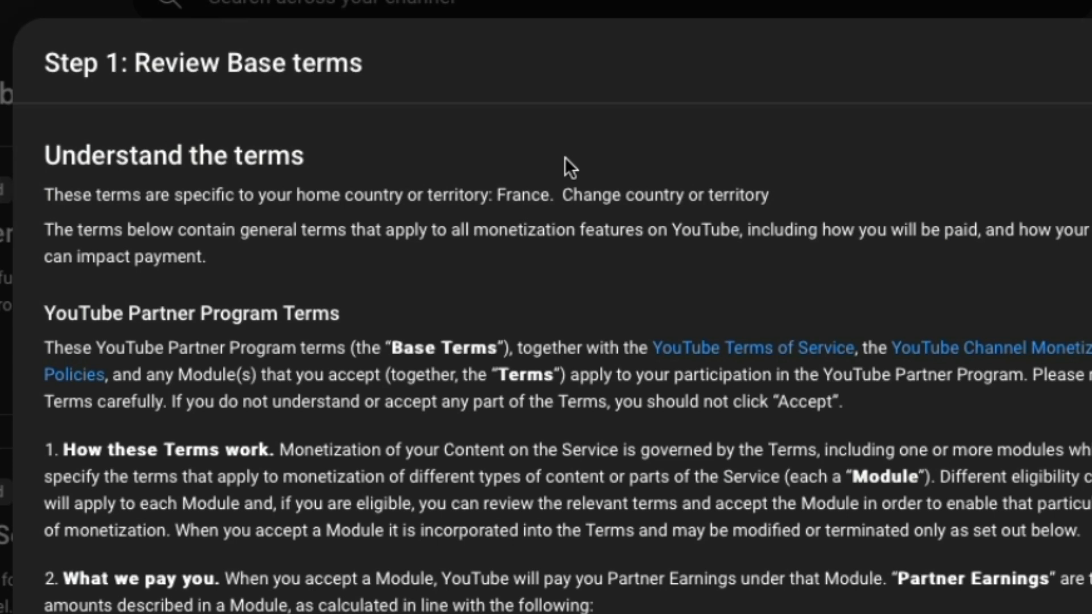
pyautogui.doubleClick(522, 195)
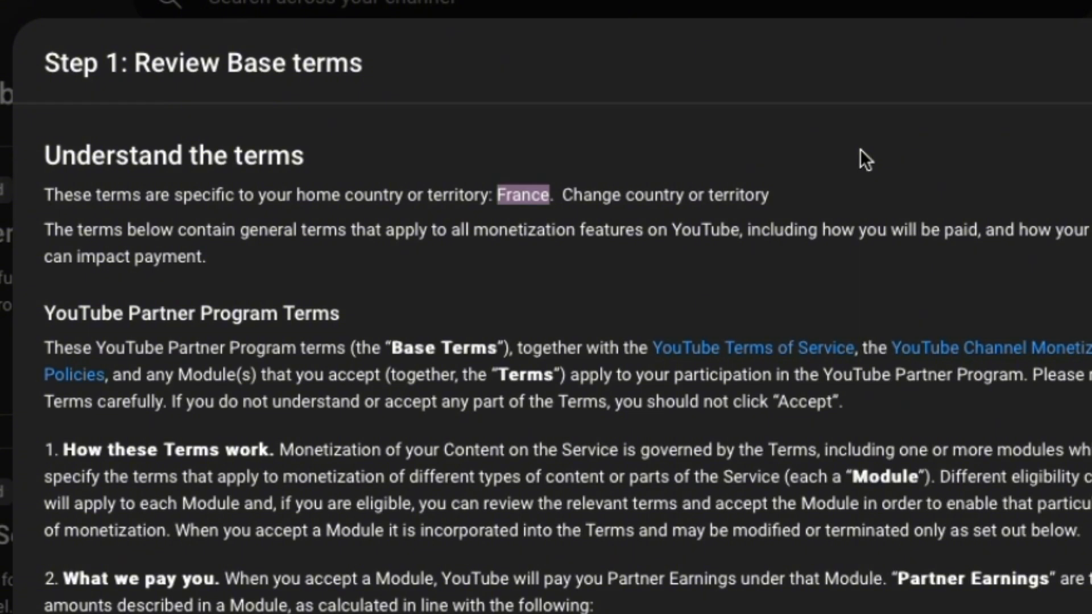
pyautogui.scroll(-3)
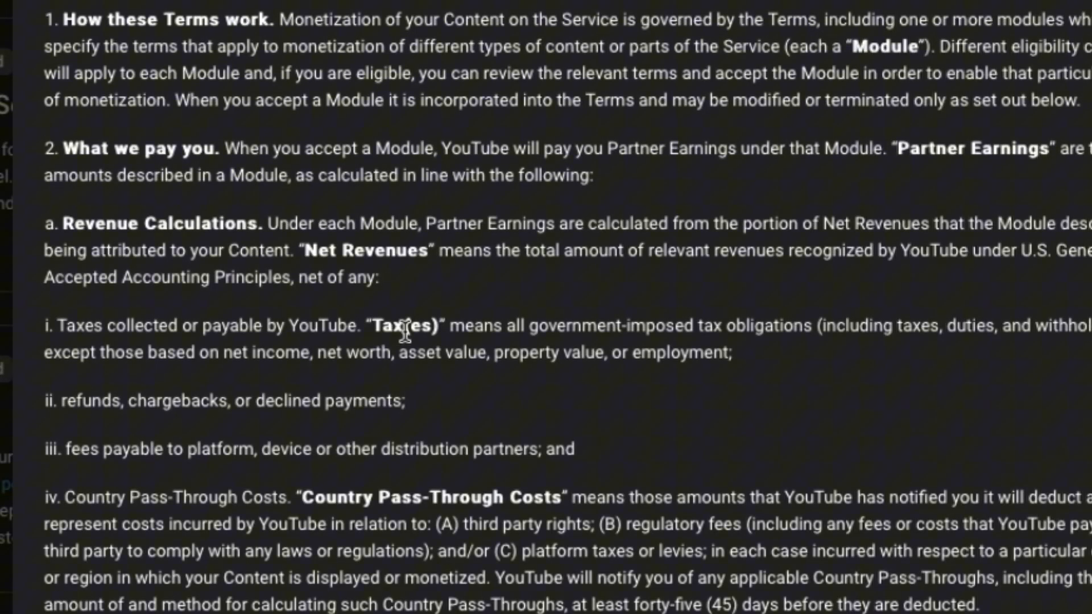
pyautogui.moveTo(763, 279)
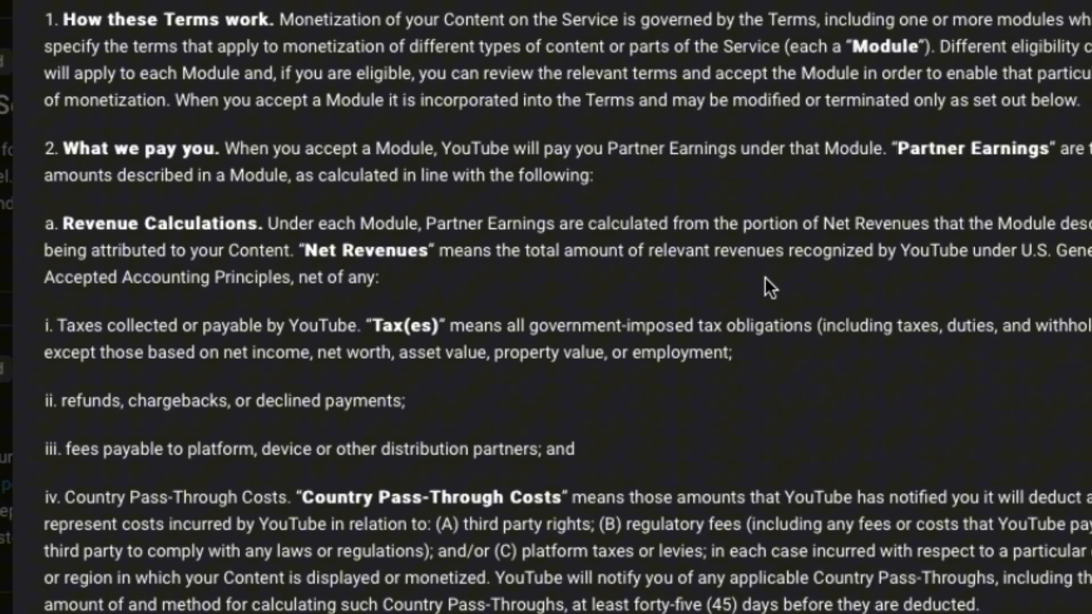
pyautogui.scroll(3)
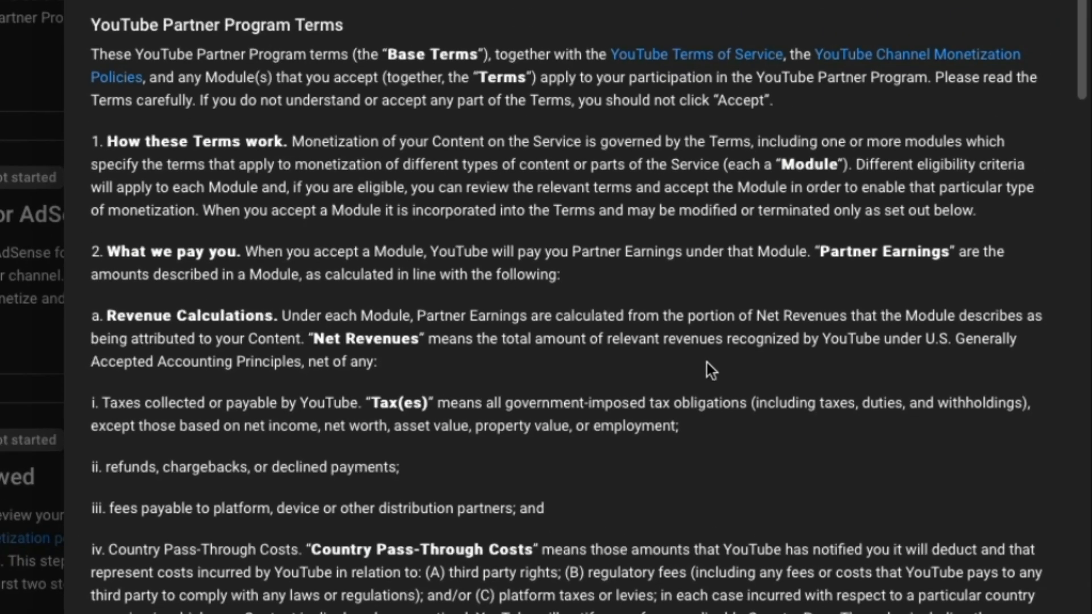
pyautogui.scroll(3)
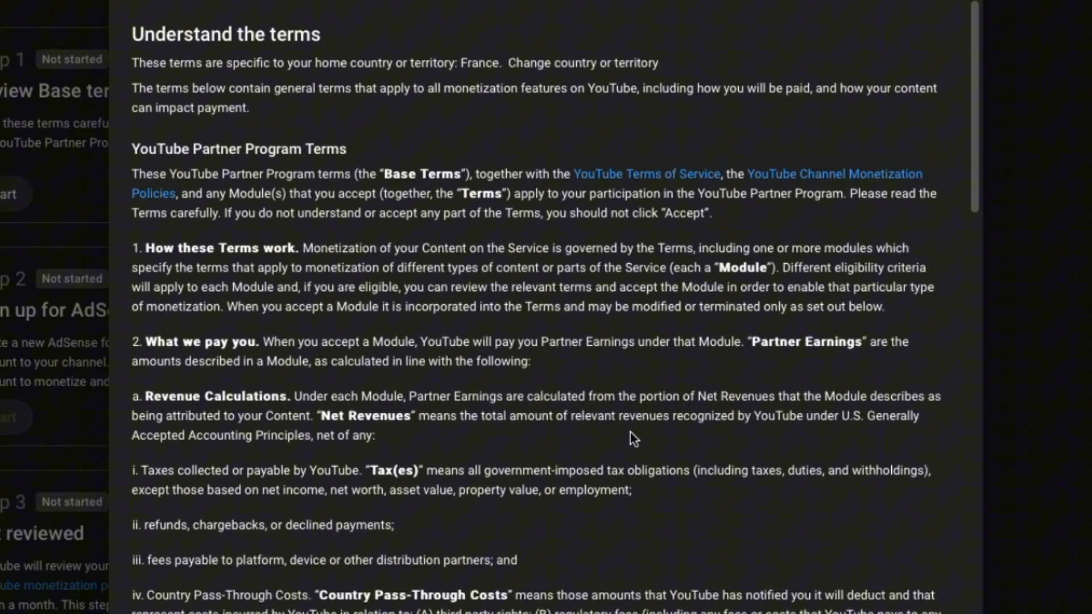
pyautogui.scroll(-3)
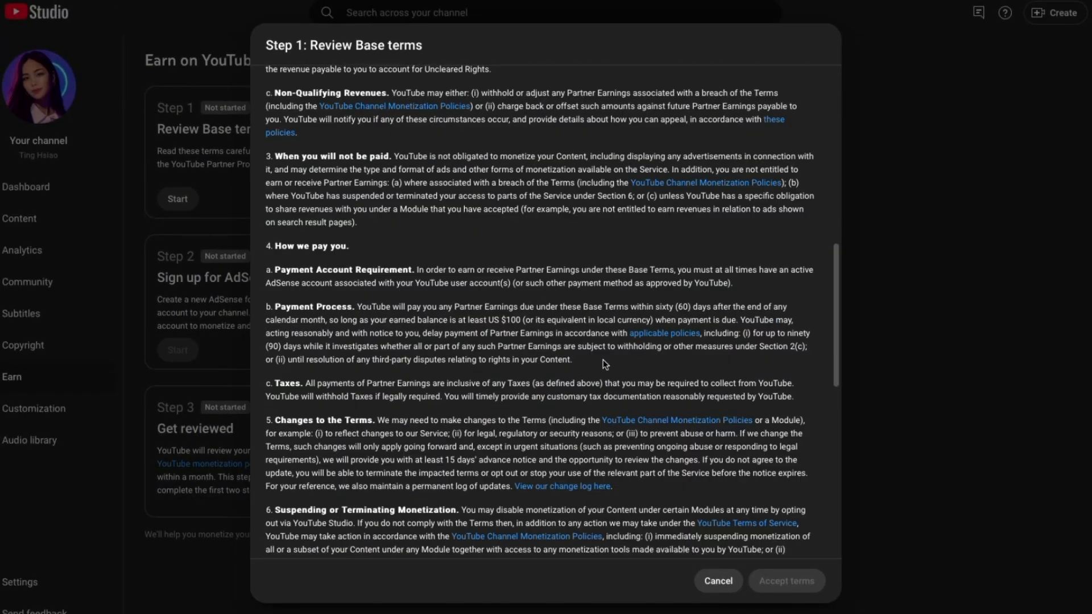
pyautogui.scroll(-3)
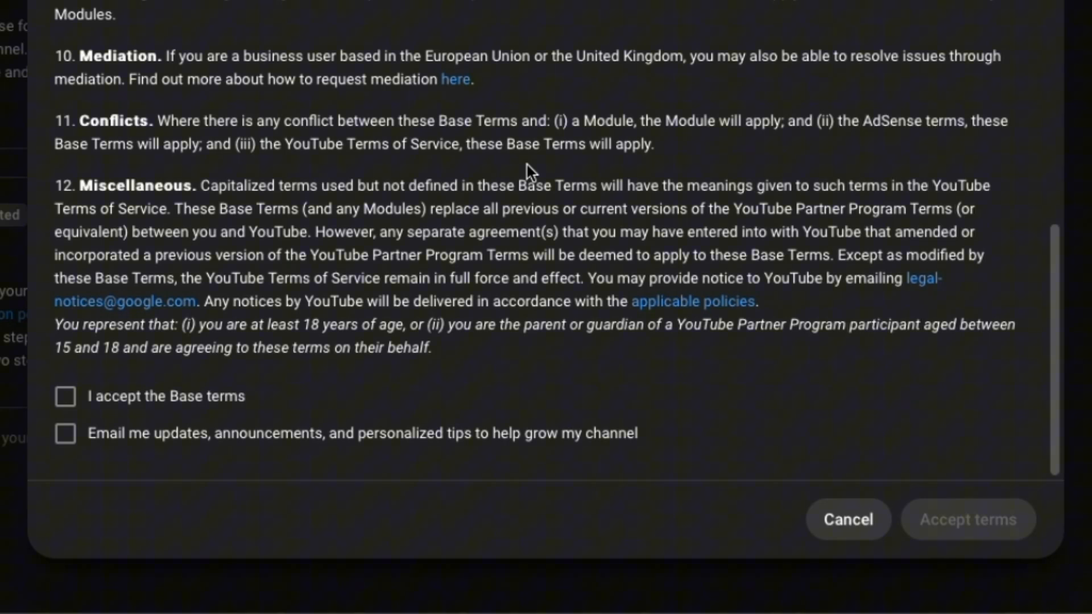
pyautogui.click(65, 396)
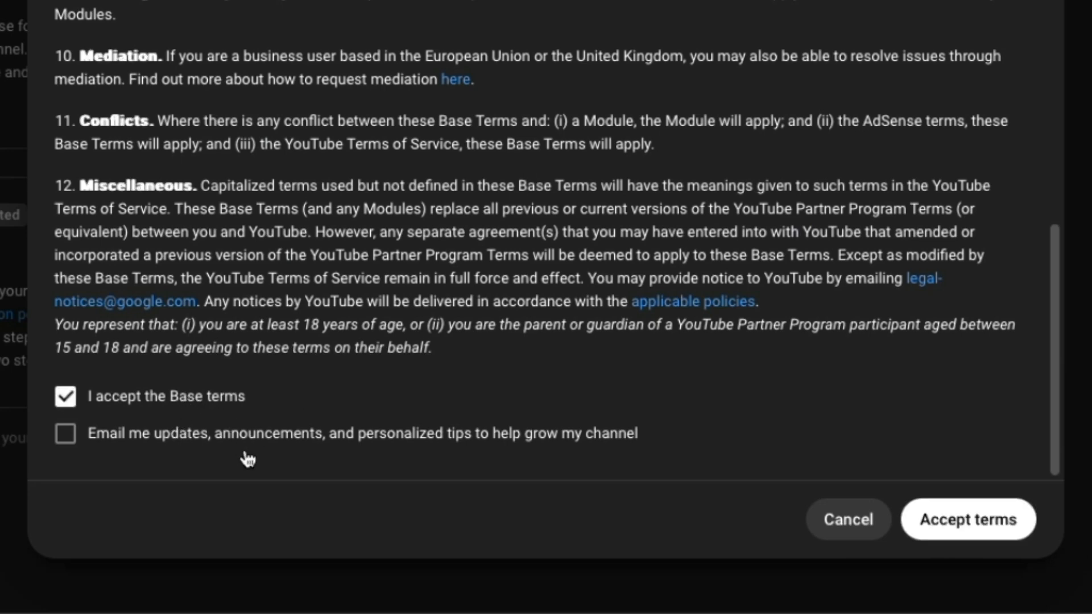
pyautogui.click(967, 519)
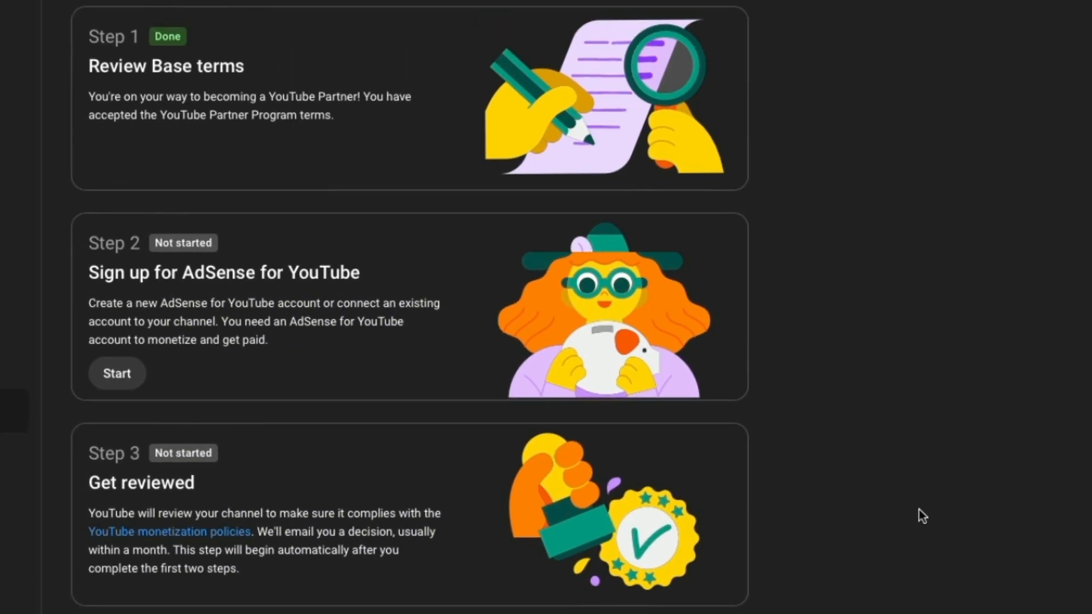
pyautogui.moveTo(117, 374)
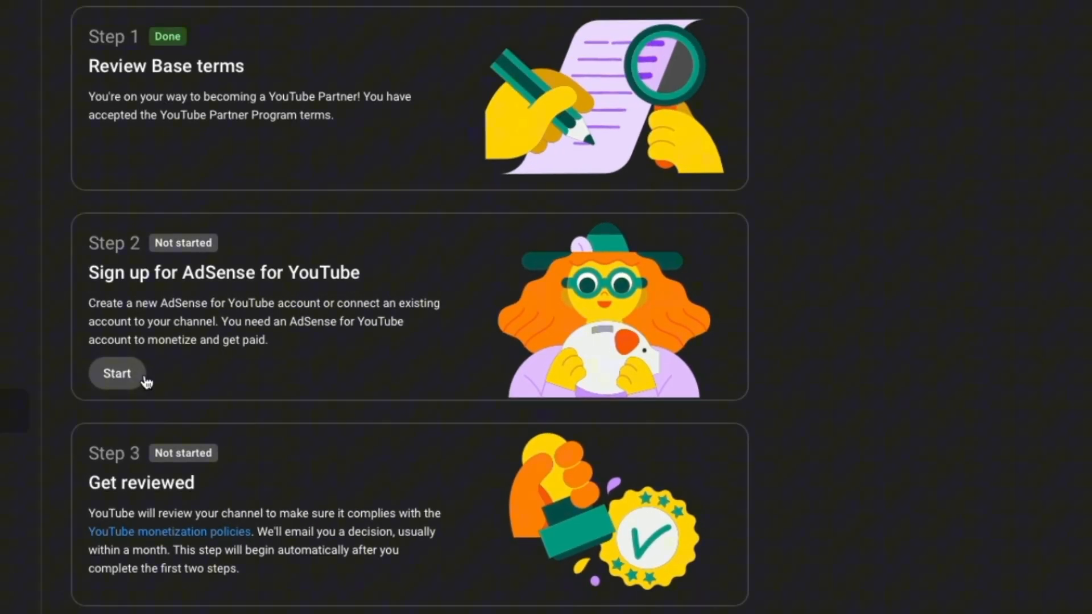
# Start Step 2 AdSense sign-up, answering 'No, I don't have an existing account', and continue
pyautogui.click(116, 373)
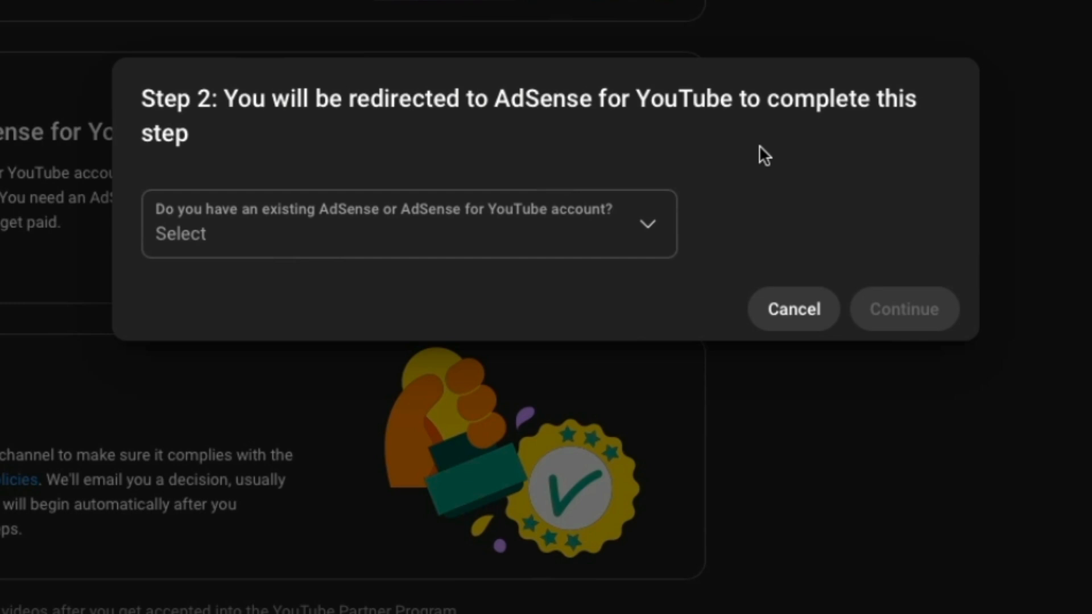
pyautogui.moveTo(648, 227)
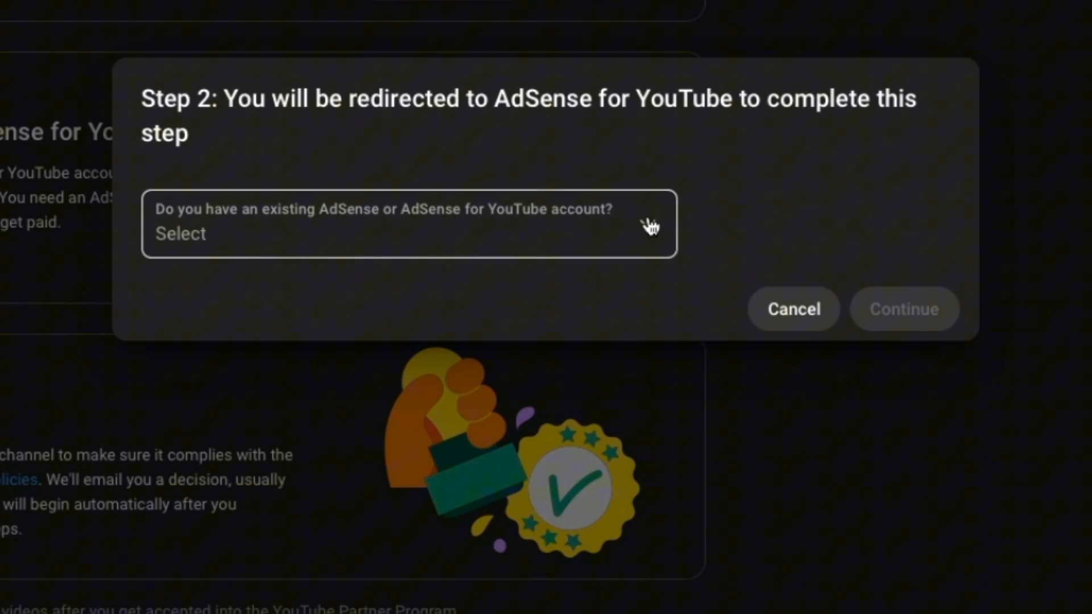
pyautogui.click(409, 233)
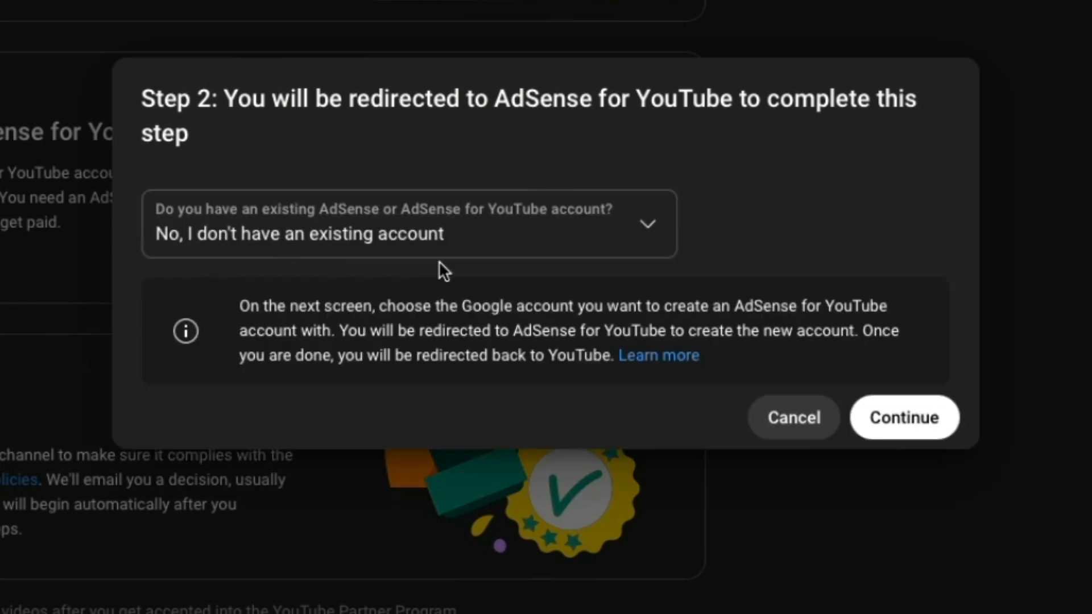
pyautogui.moveTo(919, 435)
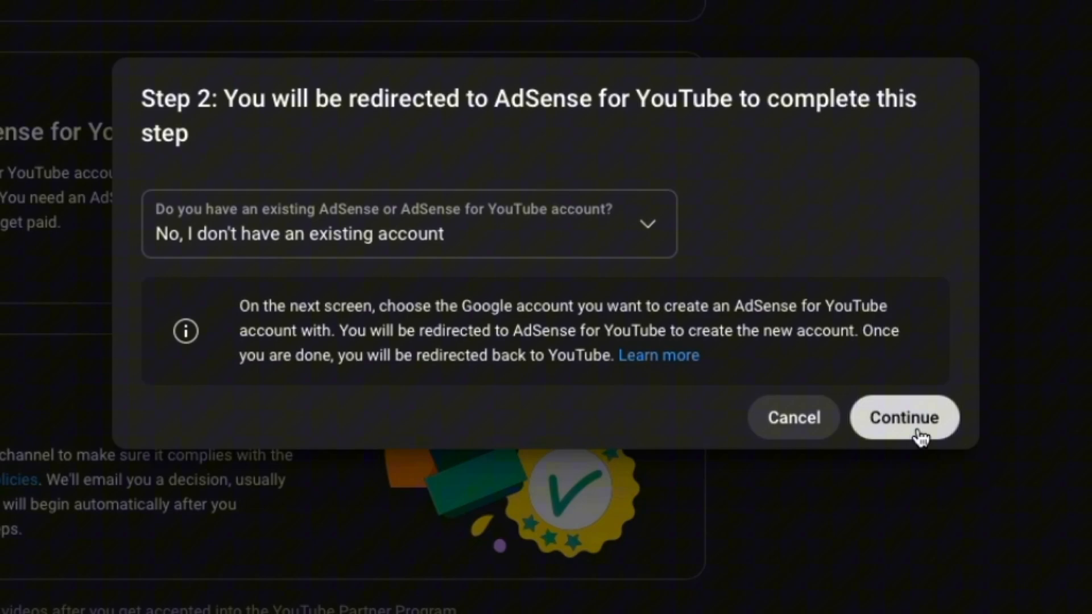
pyautogui.click(903, 417)
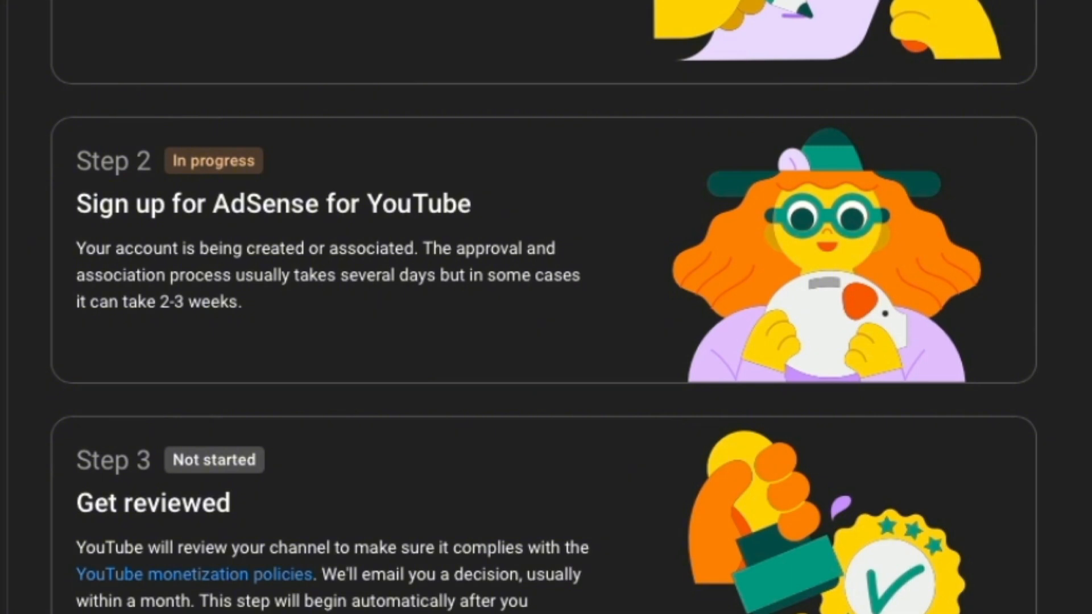
# Scroll the Earn page to check that Step 2 AdSense sign-up reads In progress
pyautogui.scroll(3)
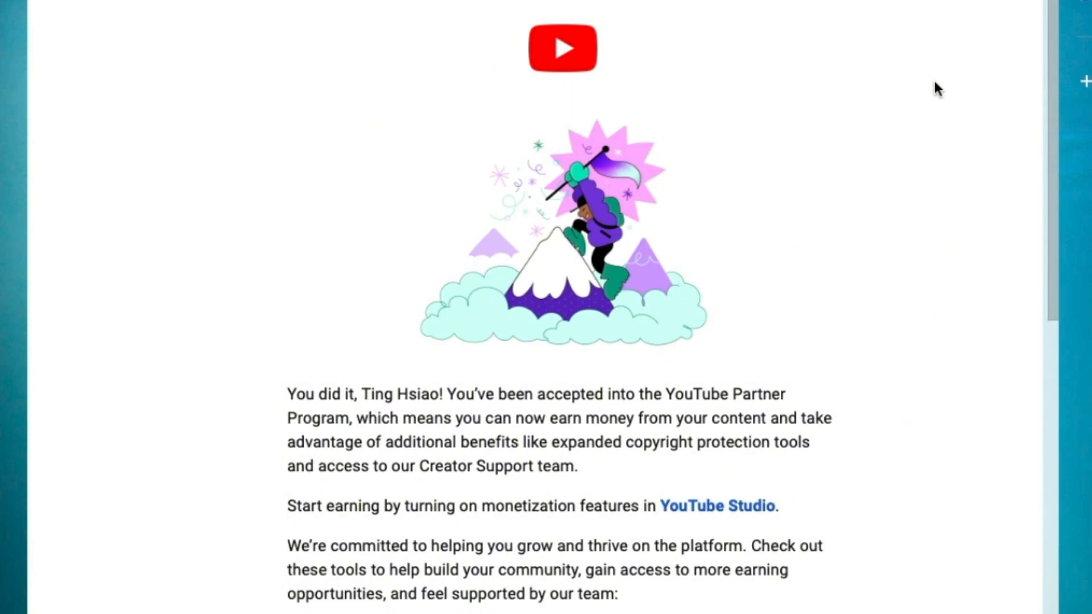
# Scroll down the YouTube acceptance email to read Partner Program tips and links
pyautogui.scroll(-3)
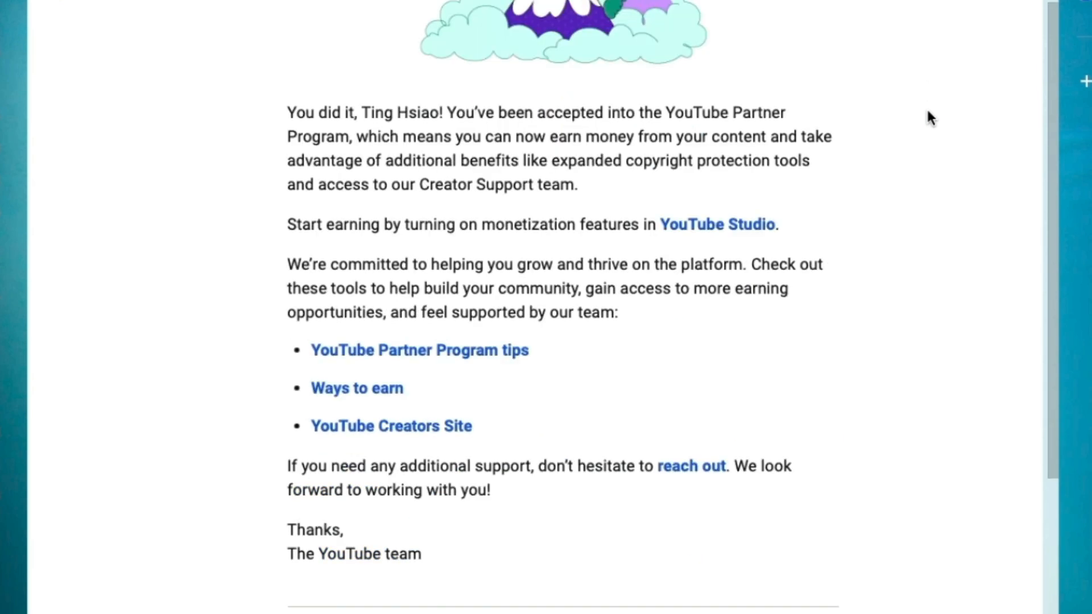
pyautogui.moveTo(866, 251)
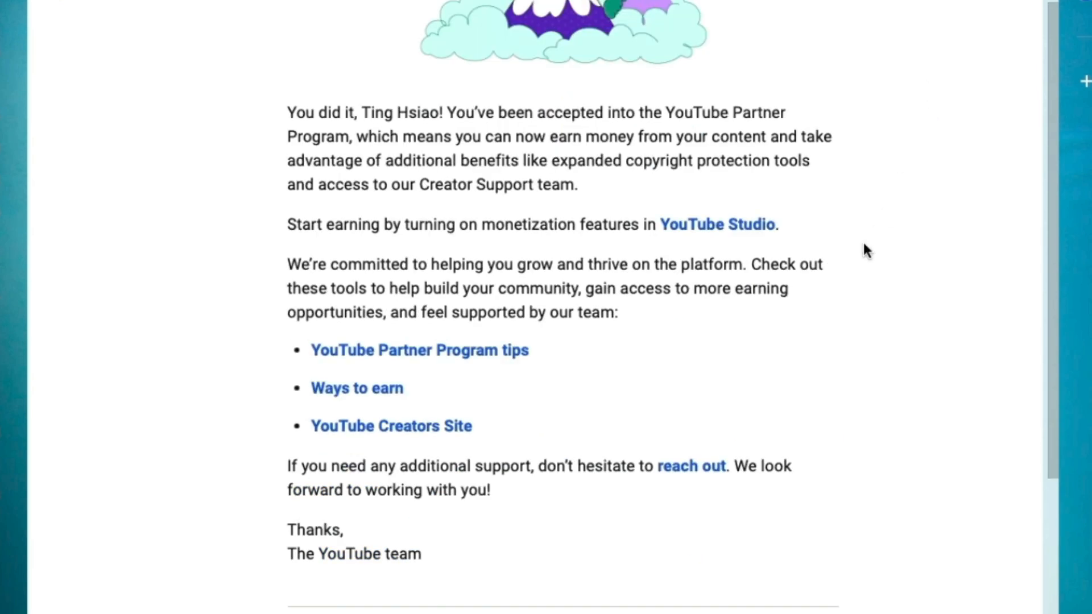
pyautogui.moveTo(528, 230)
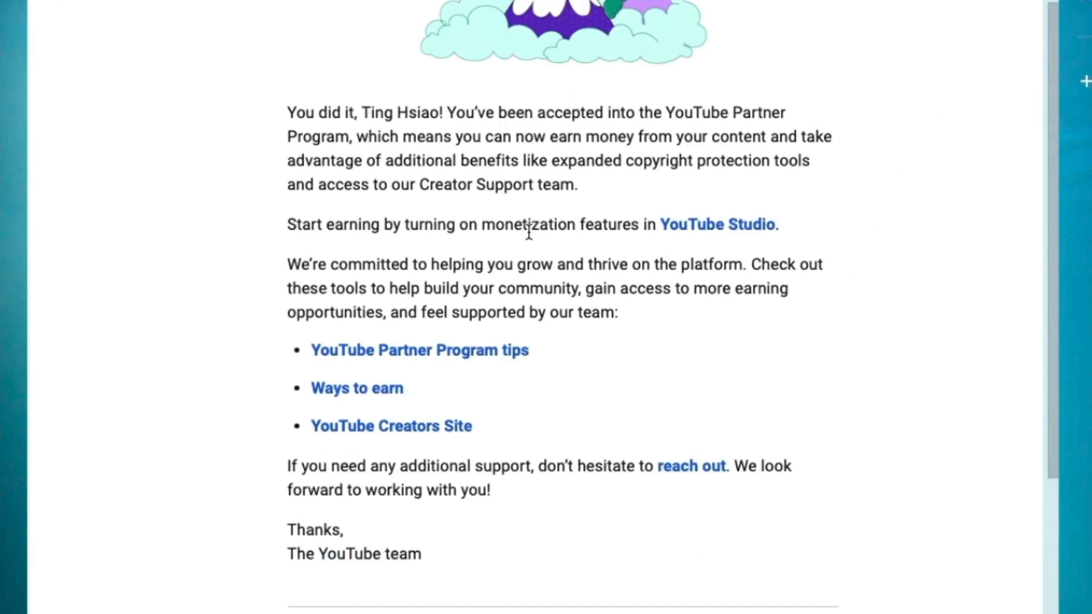
pyautogui.moveTo(655, 312)
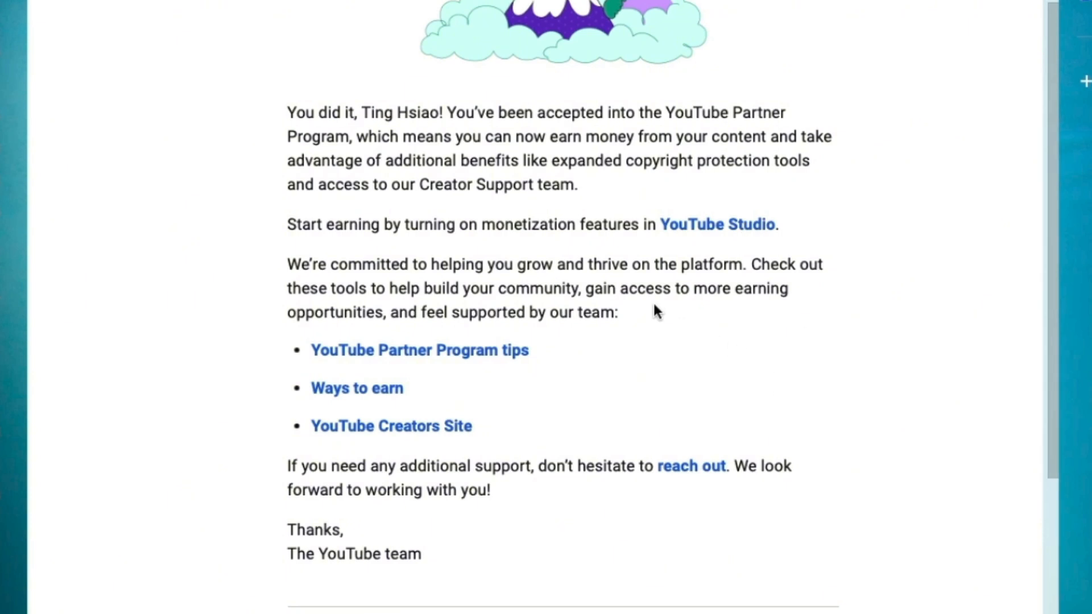
pyautogui.moveTo(550, 400)
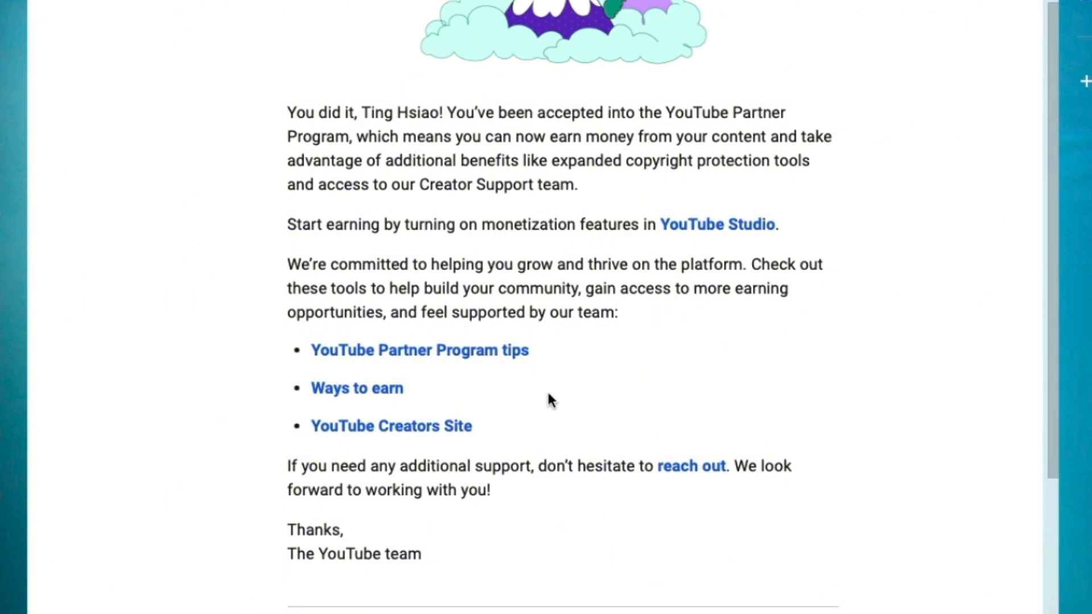
pyautogui.moveTo(825, 376)
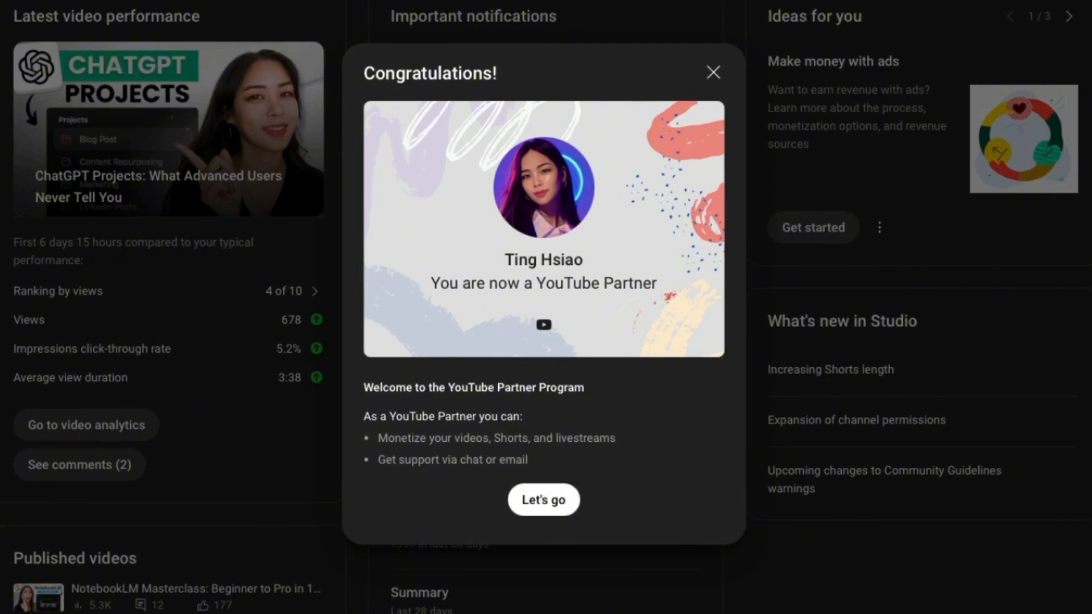
# Dismiss the Congratulations popup on the dashboard with Let's go
pyautogui.click(543, 499)
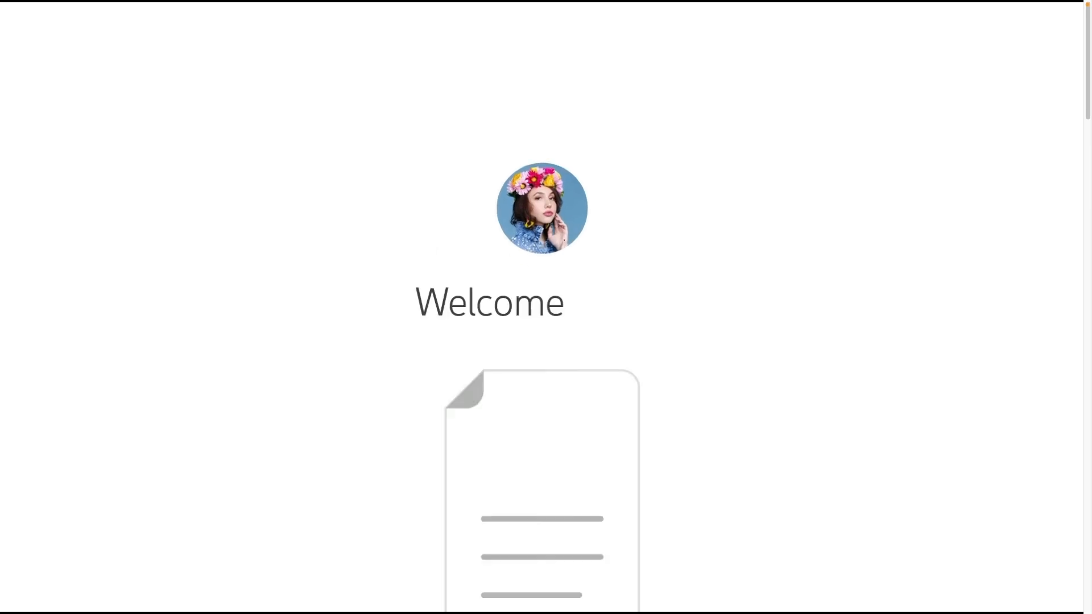